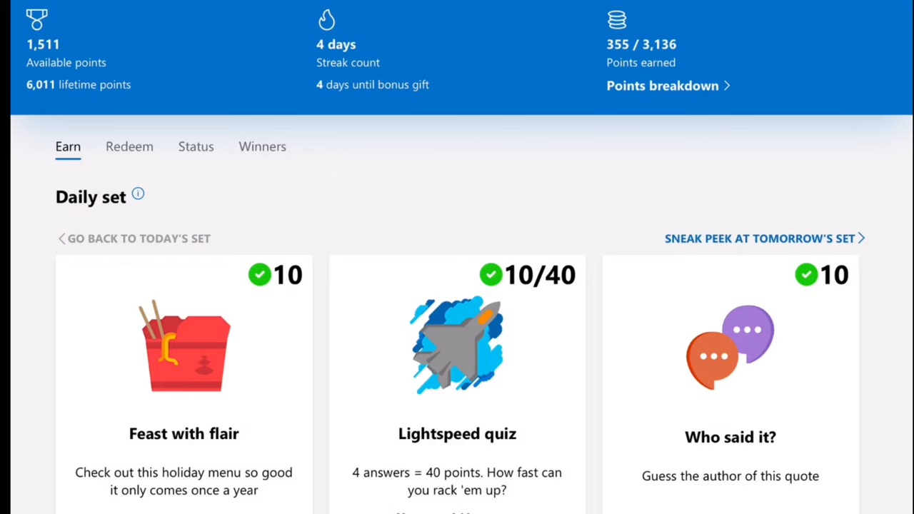
# - Scroll down the Rewards dashboard past the Daily set toward the Redeem page
pyautogui.scroll(-3)
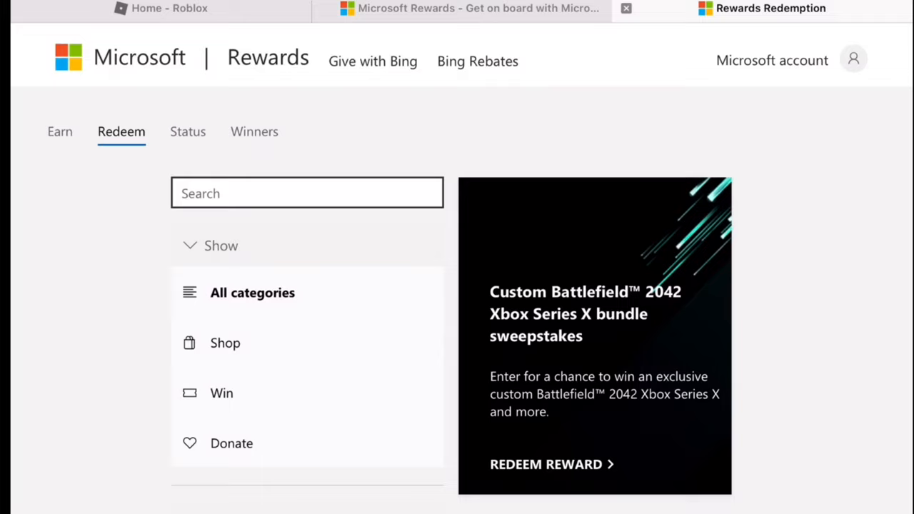
# - Search the Redeem catalogue for 'Roblox' to surface the 1,500-point Roblox Digital Code
pyautogui.click(307, 192)
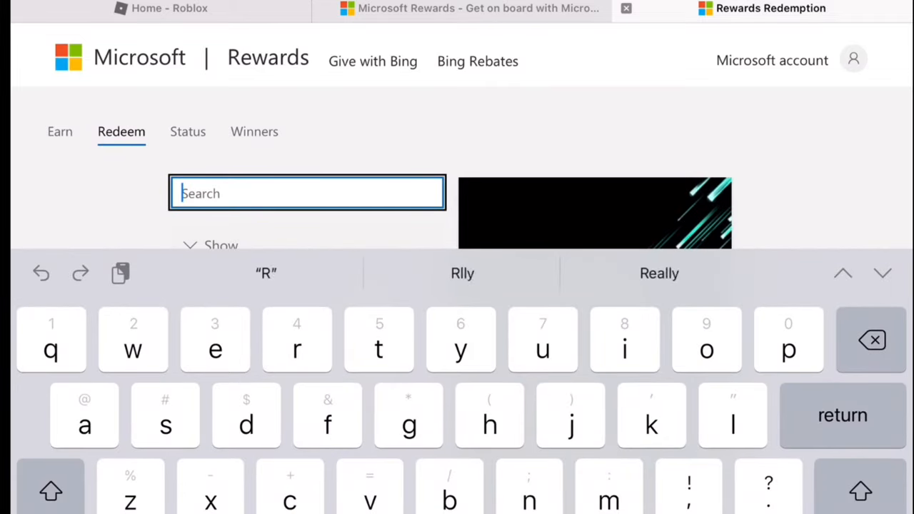
pyautogui.write('Roblox')
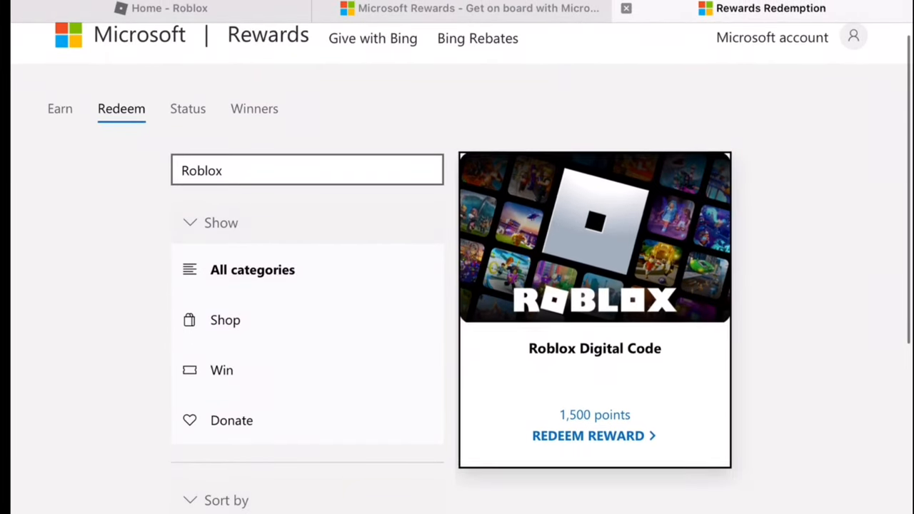
# - Compare the Roblox Digital Code tiers, trying the 400 and 1,000 Robux options
pyautogui.click(588, 436)
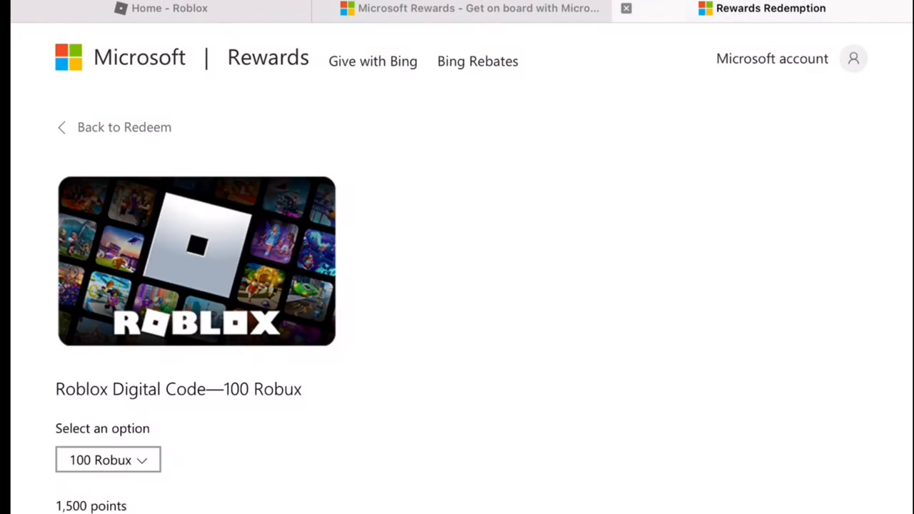
pyautogui.scroll(-3)
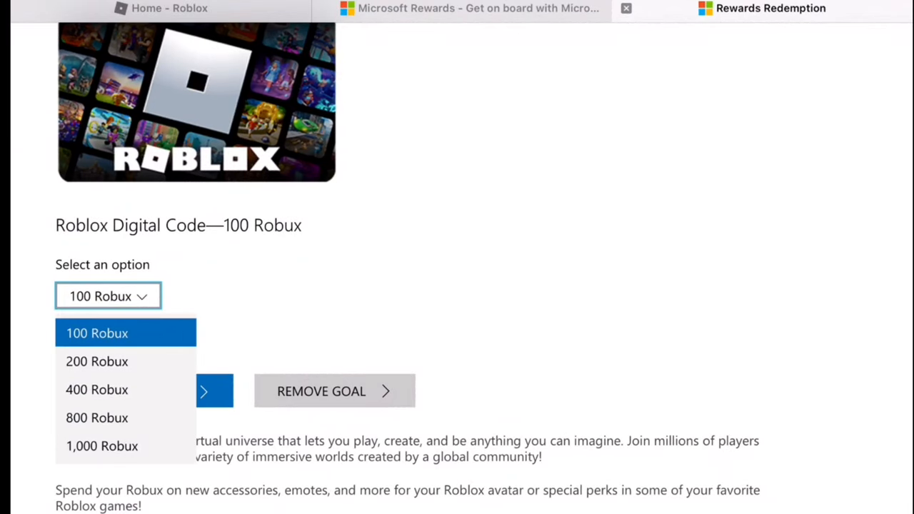
pyautogui.click(97, 361)
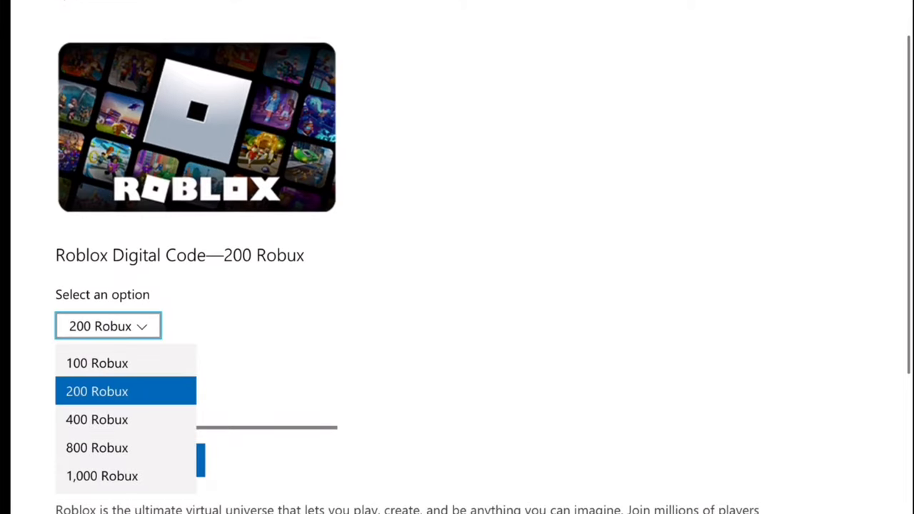
pyautogui.click(97, 419)
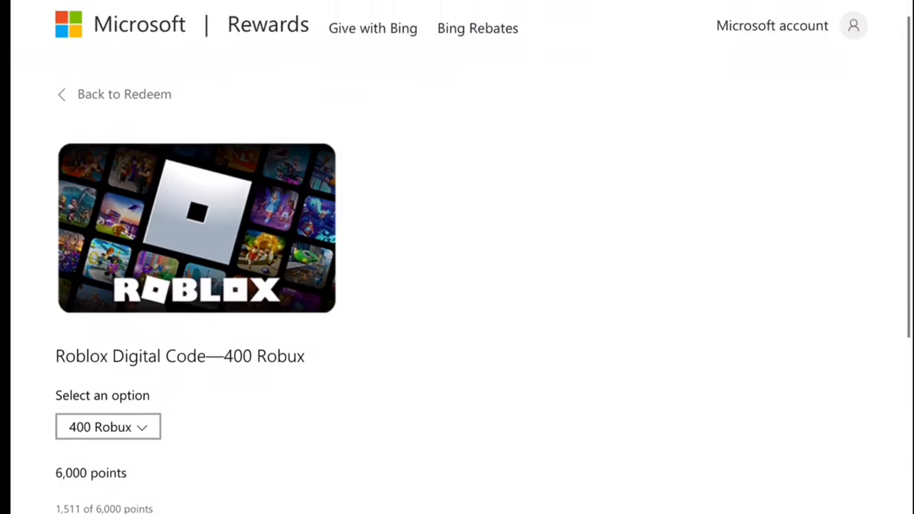
pyautogui.click(109, 426)
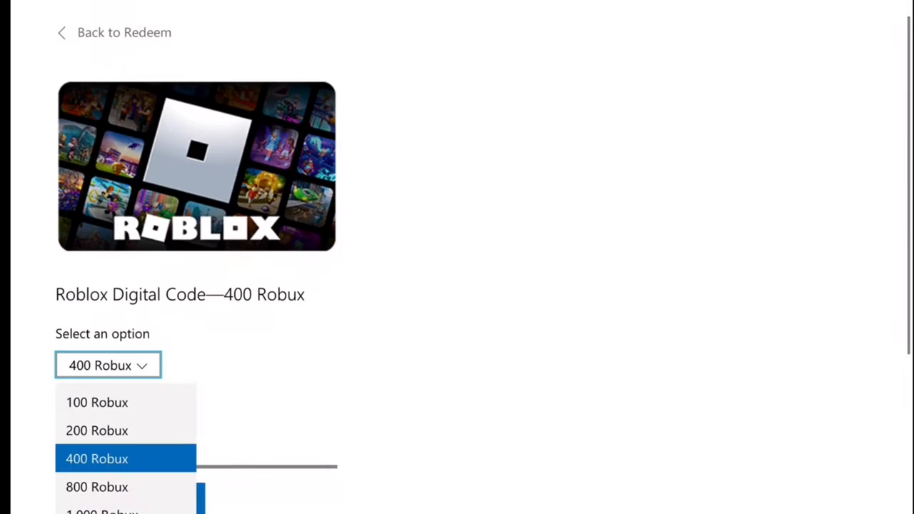
pyautogui.click(97, 486)
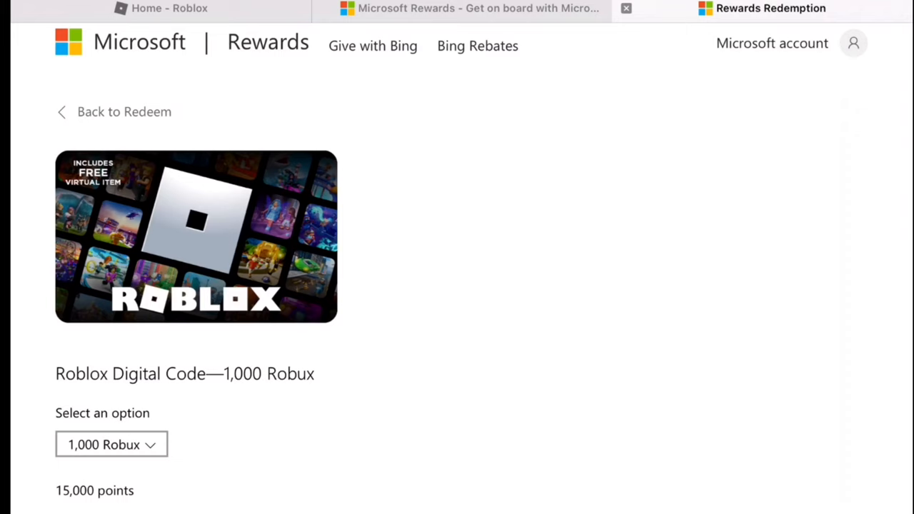
# - Settle on 100 Robux for 1,500 points and redeem the reward
pyautogui.click(111, 444)
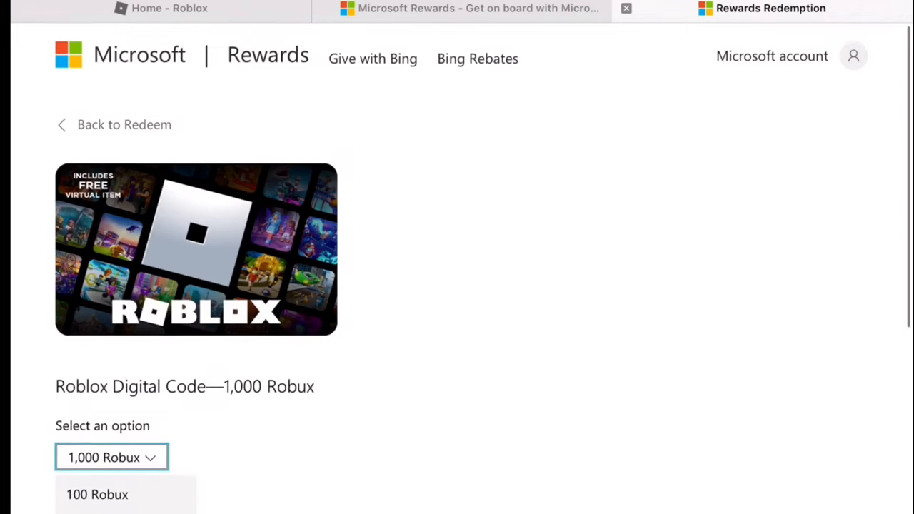
pyautogui.click(97, 494)
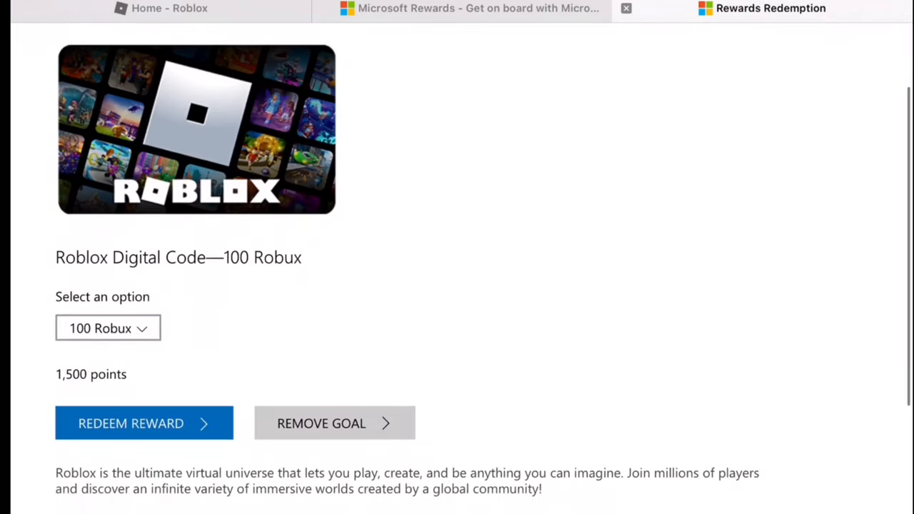
pyautogui.click(143, 423)
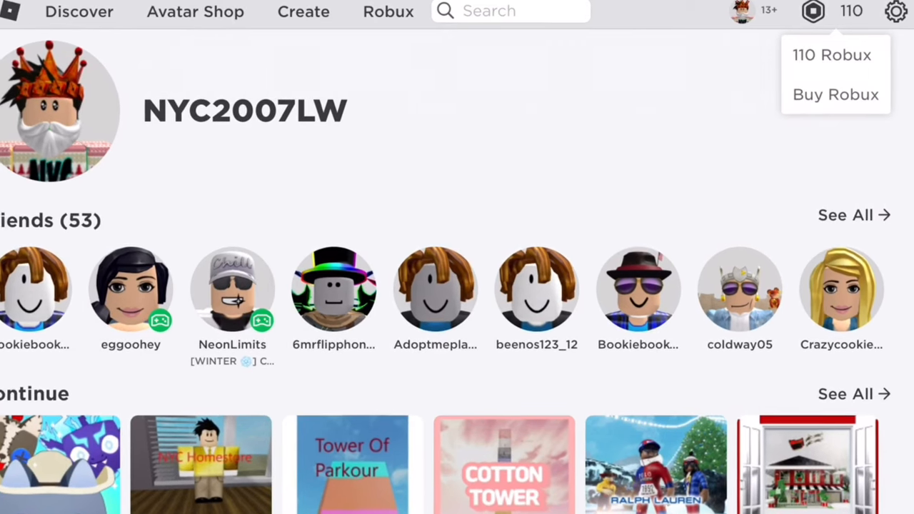
# - Redeem the code on Roblox's gift card page and dismiss the success message, balance at 110 Robux
pyautogui.click(12, 12)
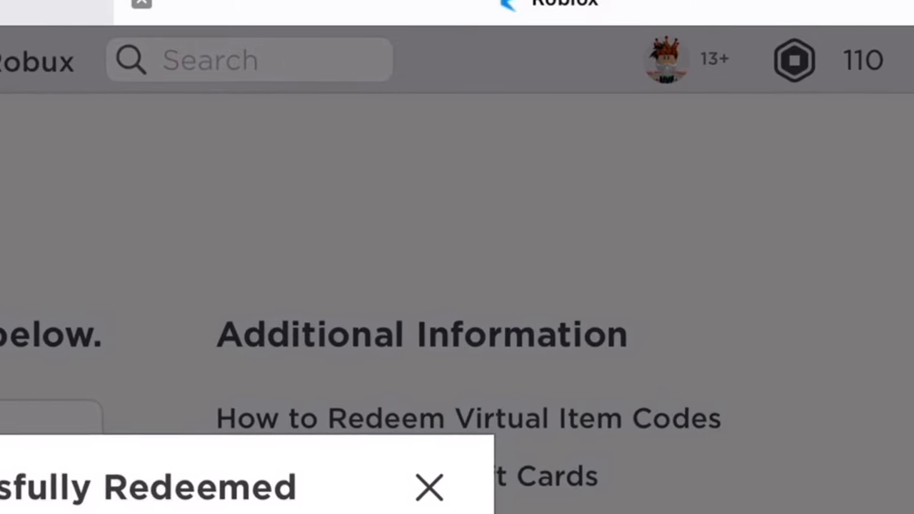
pyautogui.click(428, 488)
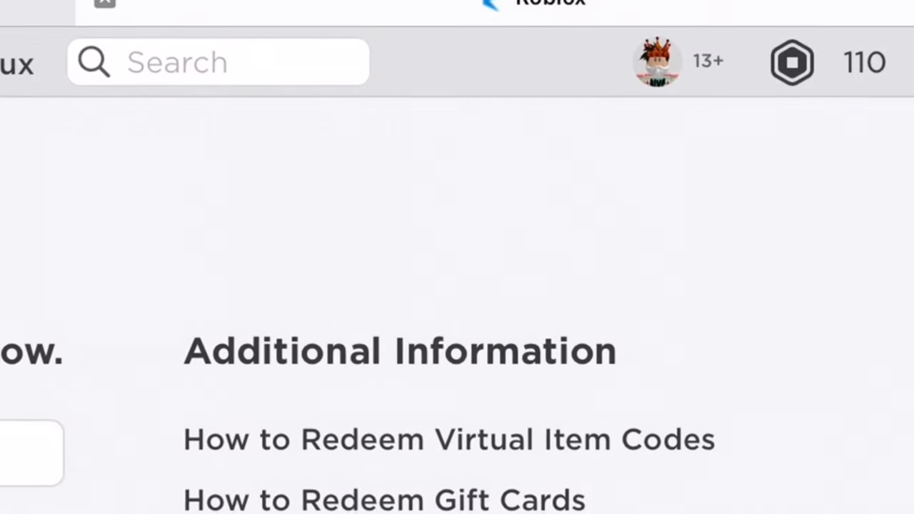